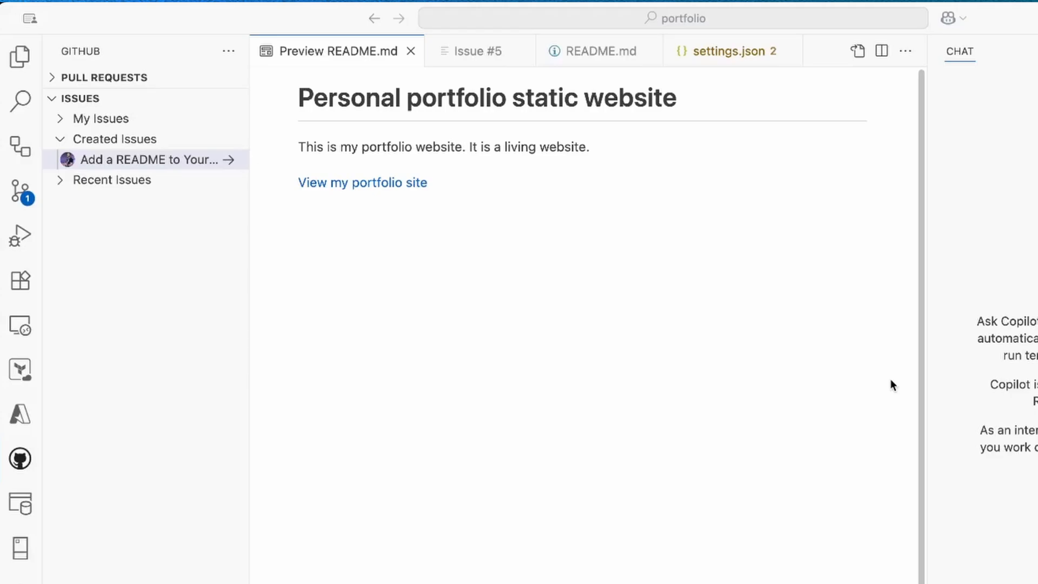
{"action": "mouse_move", "coordinate": [523, 201]}
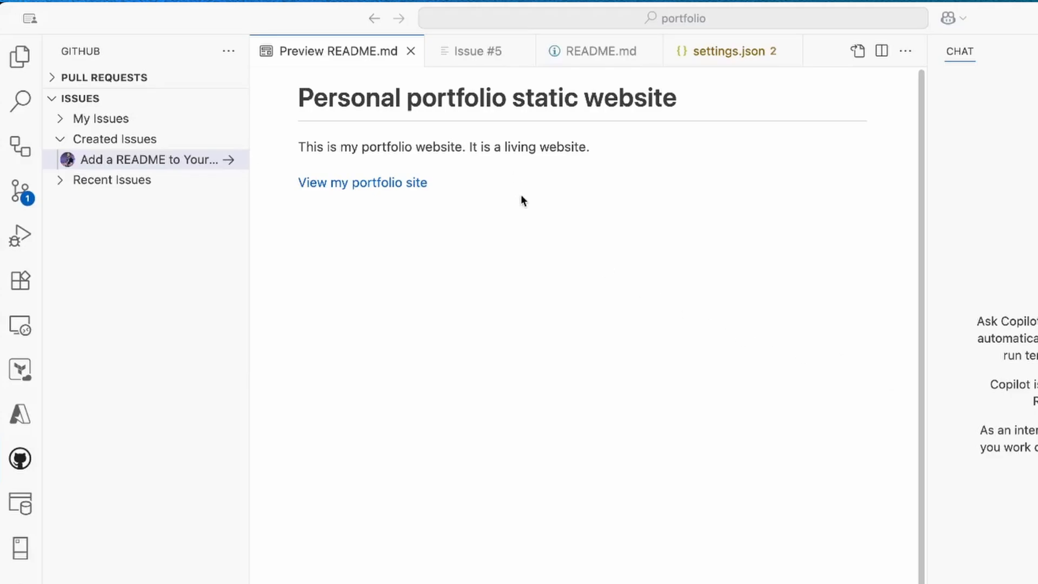
Step: Read through issue #5 for its README ideas
{"action": "left_click", "coordinate": [478, 51]}
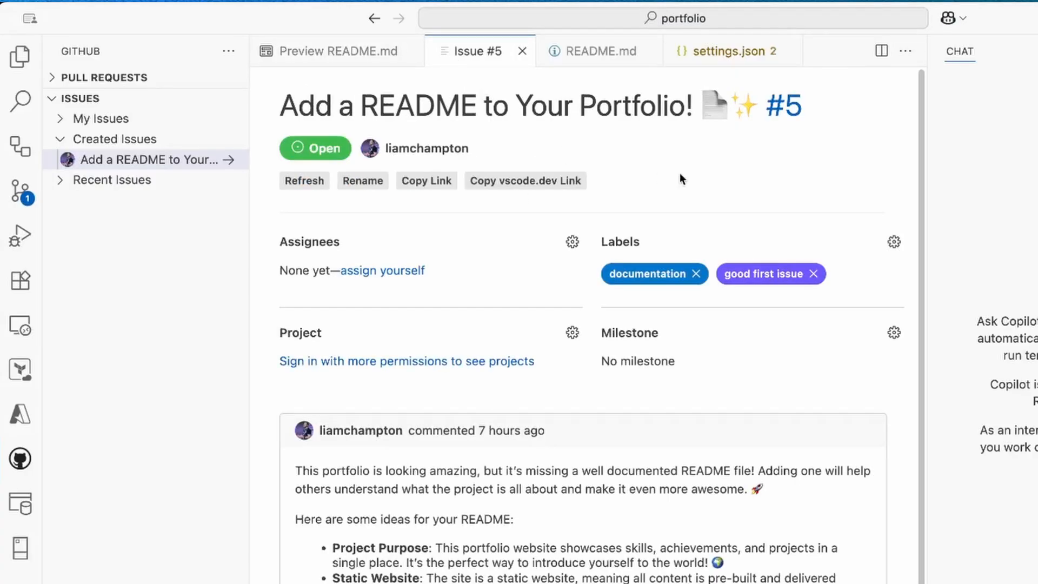
{"action": "scroll", "scroll_direction": "down", "scroll_amount": 3}
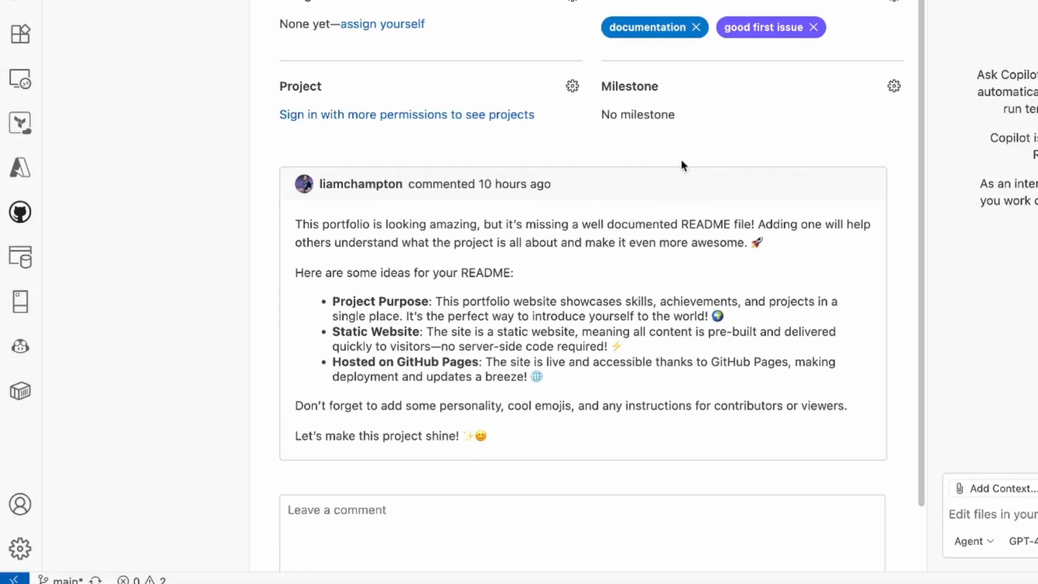
{"action": "scroll", "scroll_direction": "down", "scroll_amount": 3}
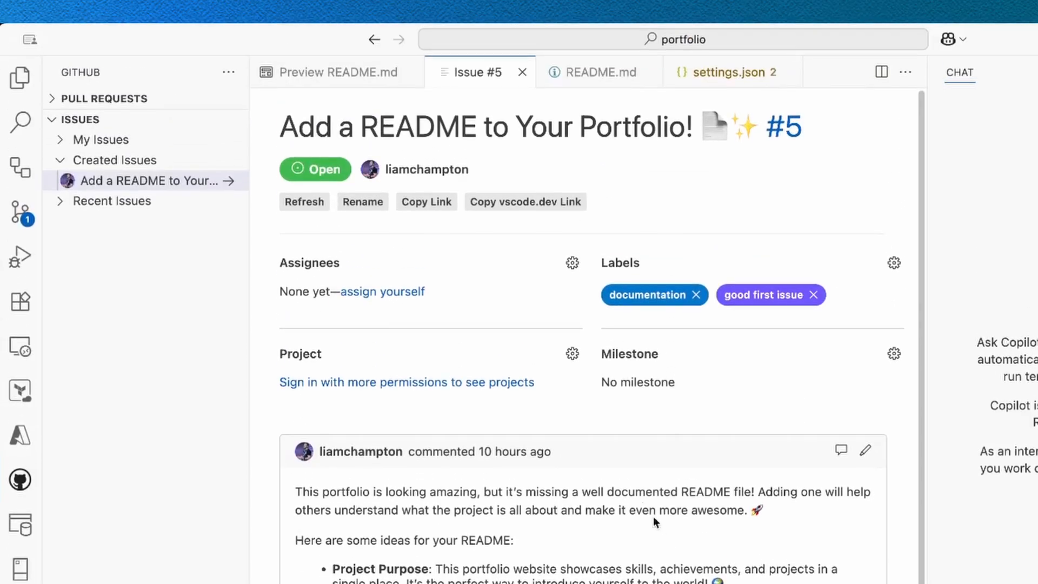
Step: Return to the README preview, then switch to the user settings.json file
{"action": "left_click", "coordinate": [334, 71]}
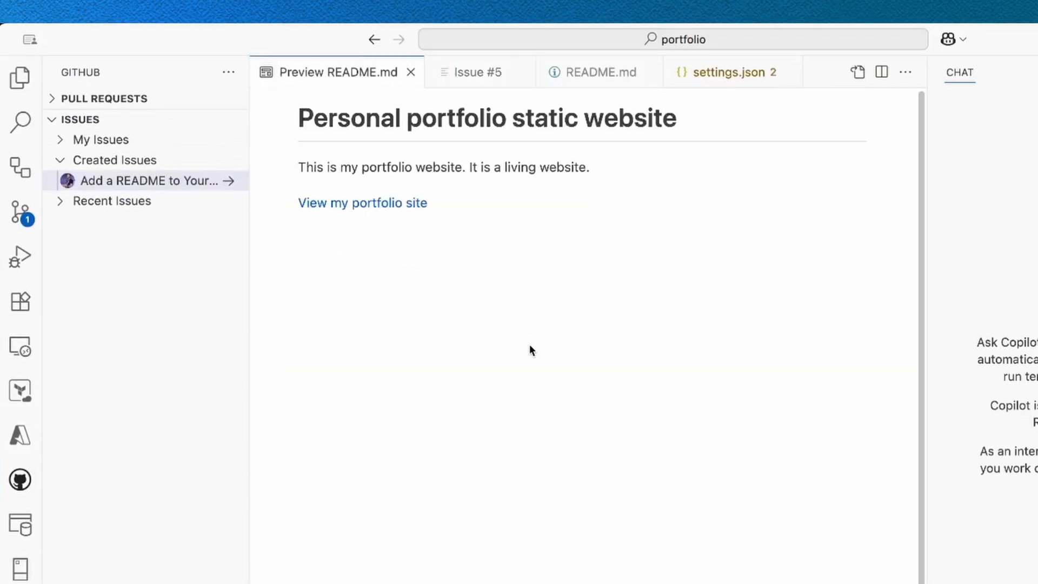
{"action": "mouse_move", "coordinate": [647, 334]}
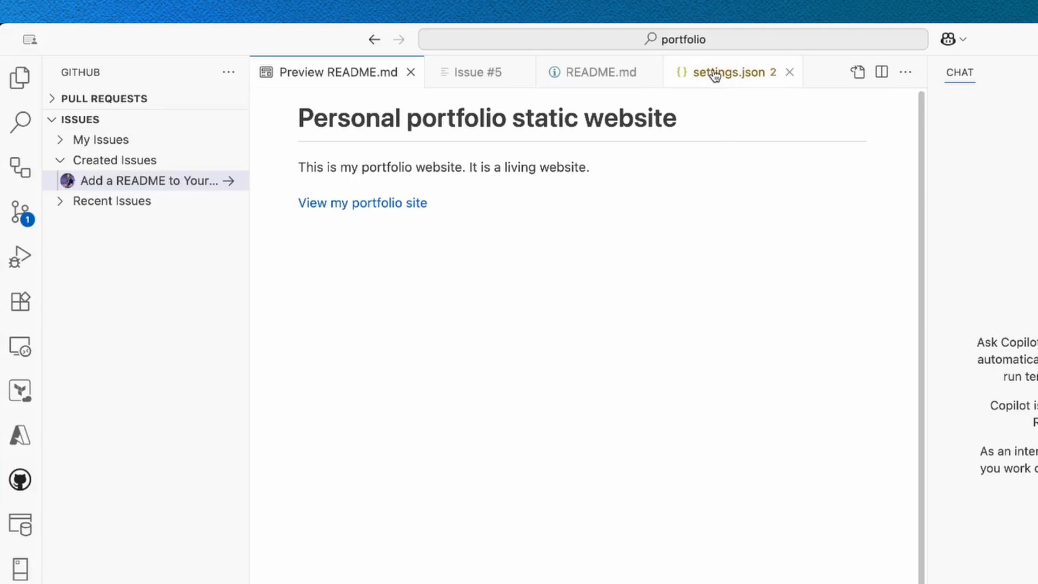
{"action": "left_click", "coordinate": [728, 72]}
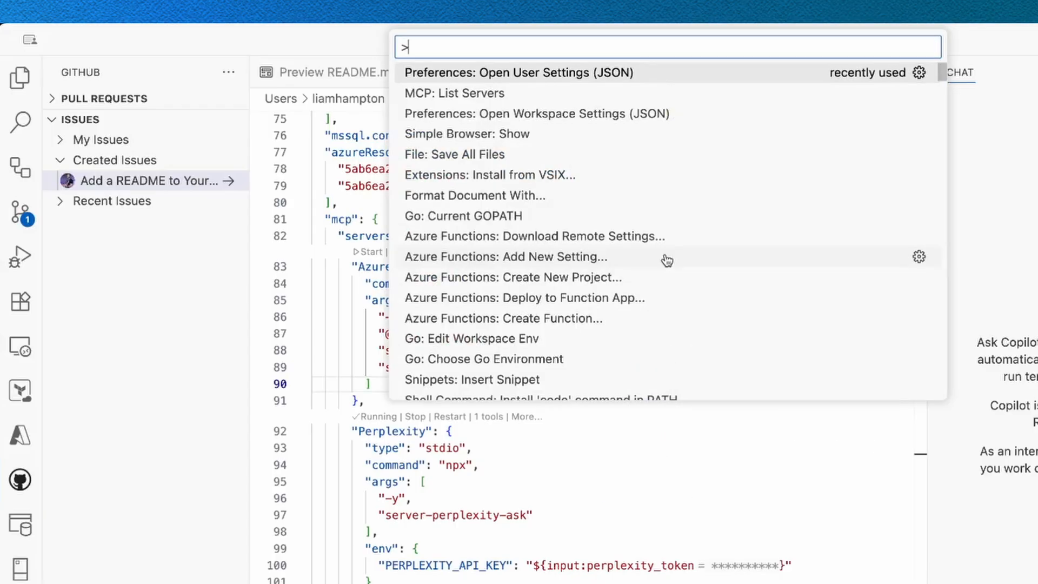
{"action": "key", "text": "Escape"}
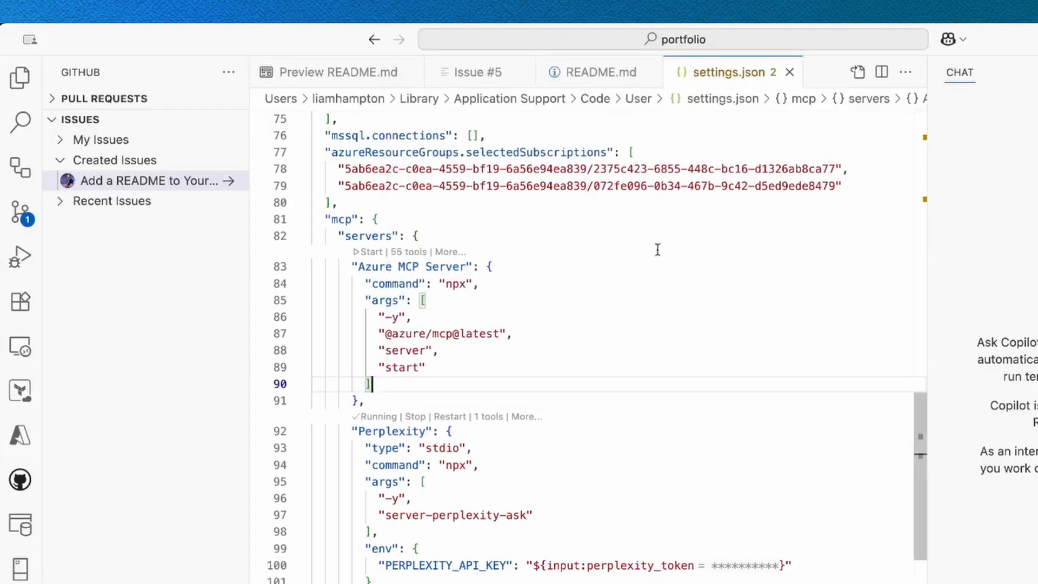
{"action": "mouse_move", "coordinate": [397, 236]}
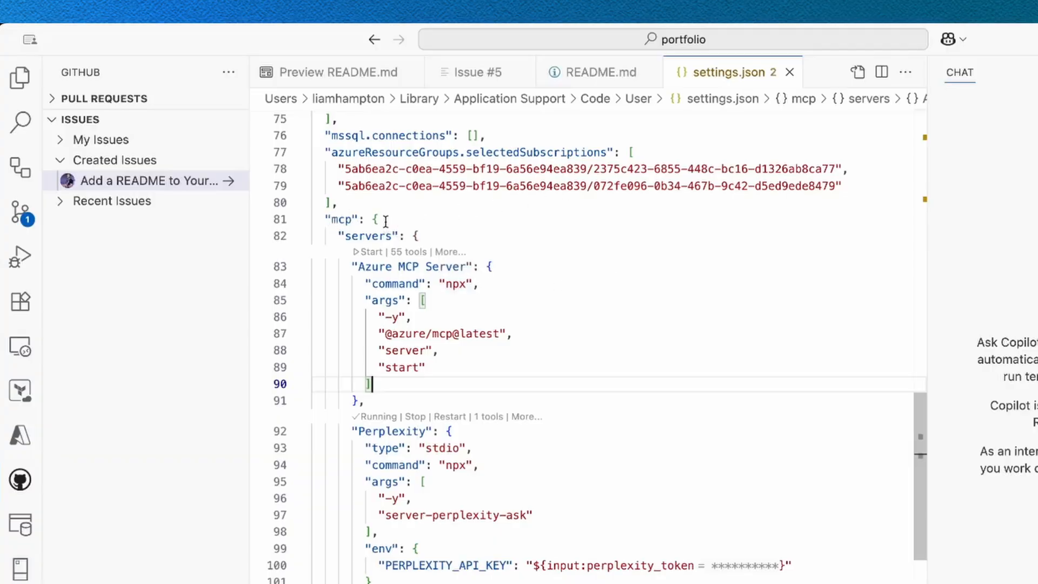
{"action": "mouse_move", "coordinate": [383, 236]}
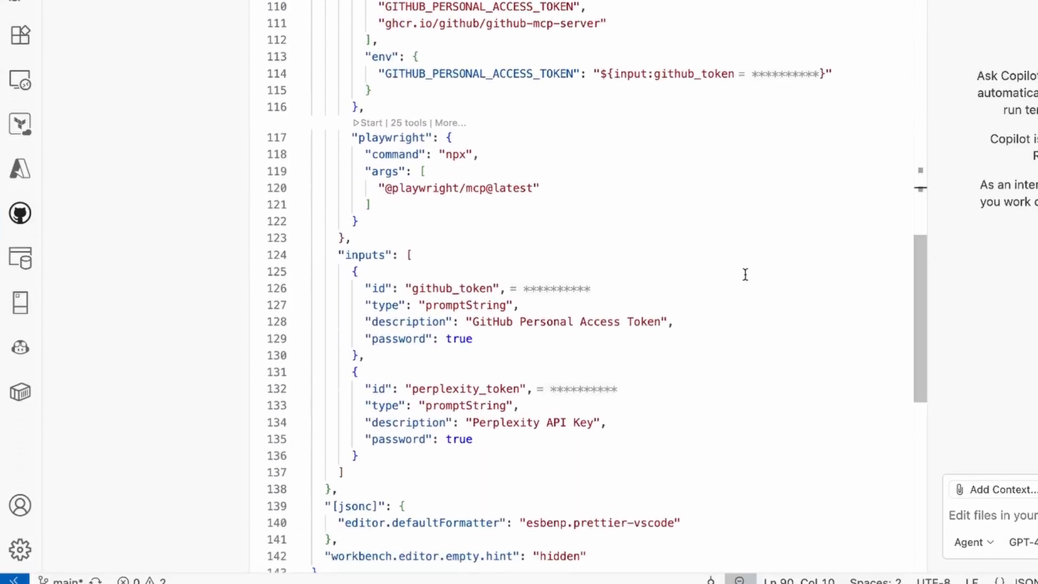
{"action": "mouse_move", "coordinate": [622, 293]}
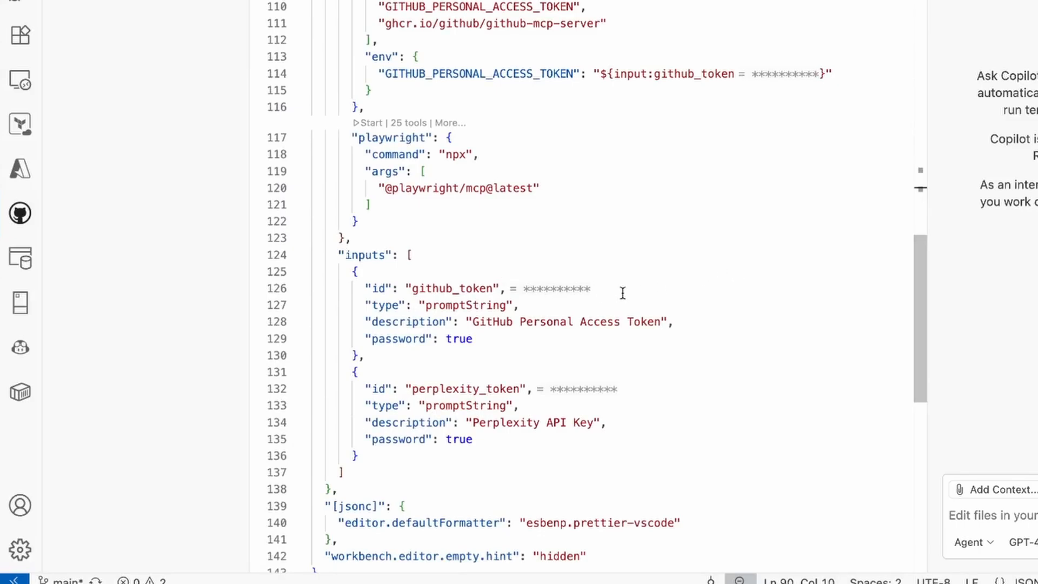
{"action": "mouse_move", "coordinate": [673, 291]}
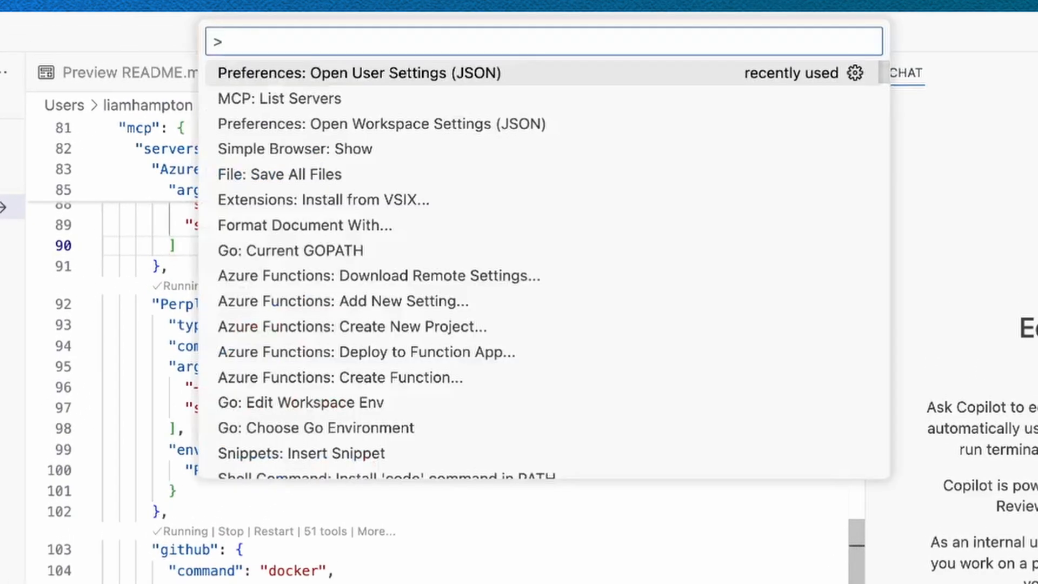
{"action": "left_click", "coordinate": [279, 98]}
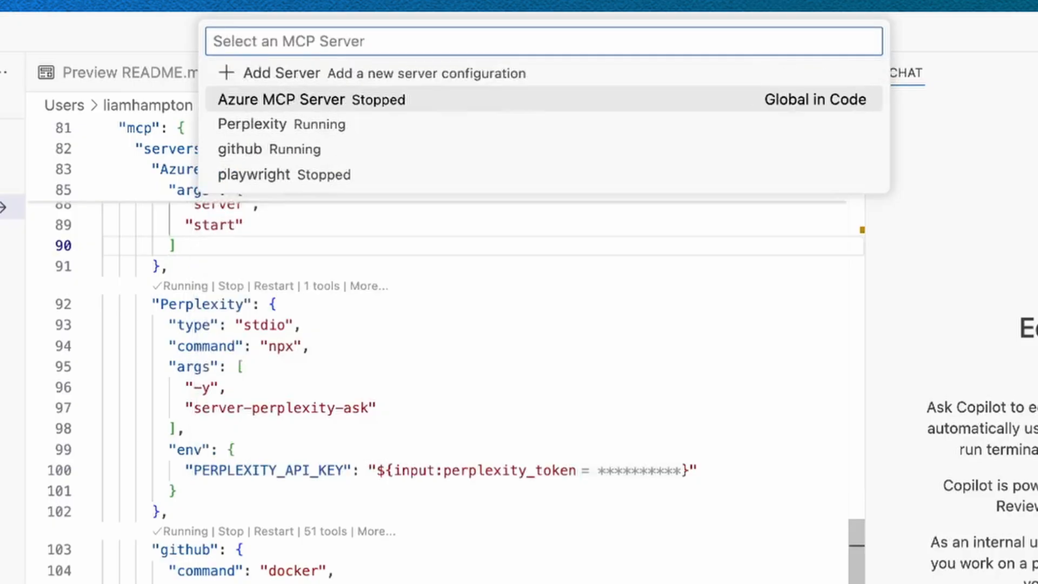
{"action": "mouse_move", "coordinate": [589, 390]}
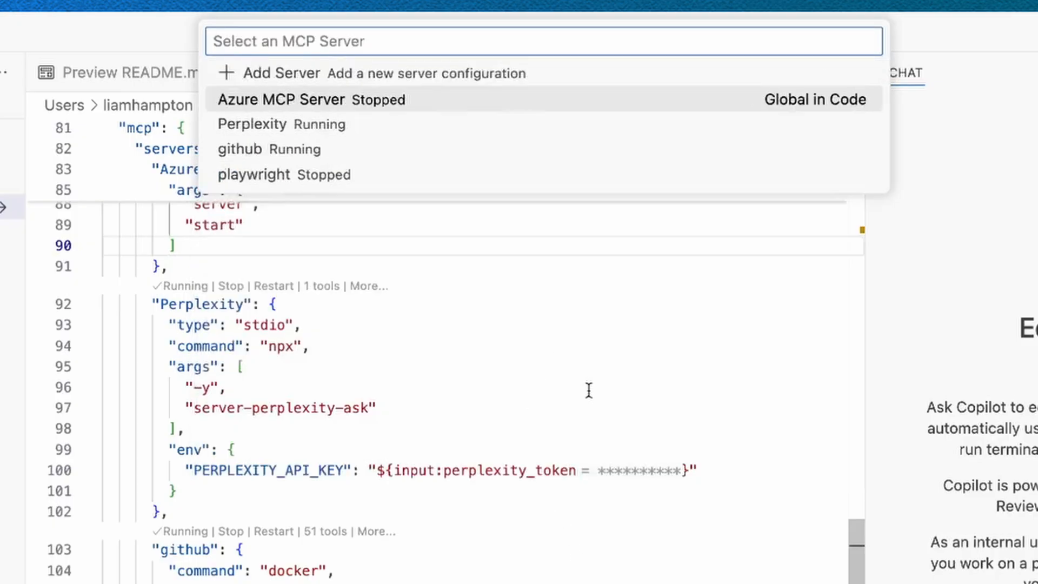
{"action": "mouse_move", "coordinate": [505, 139]}
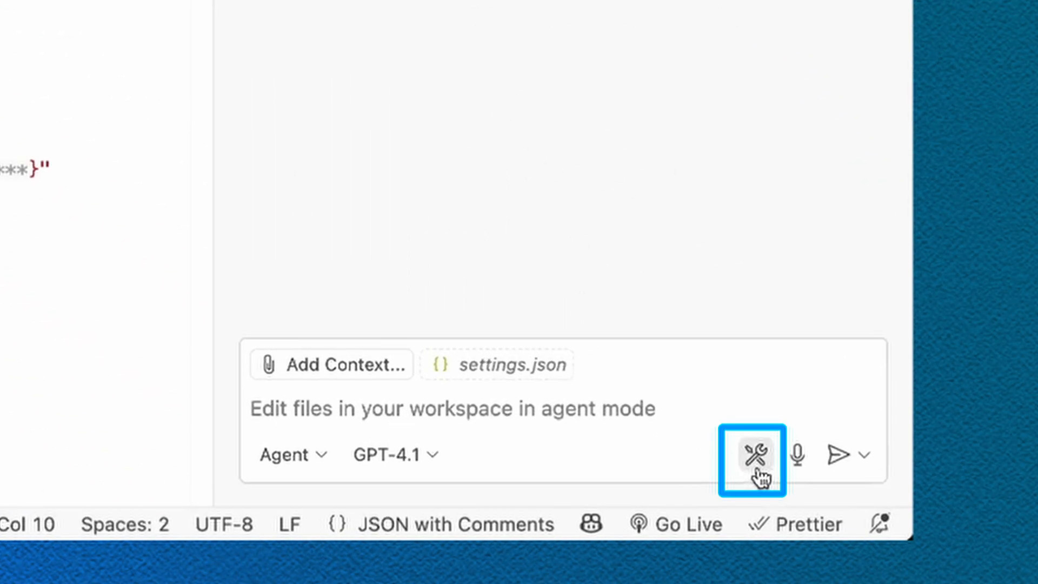
{"action": "mouse_move", "coordinate": [755, 455]}
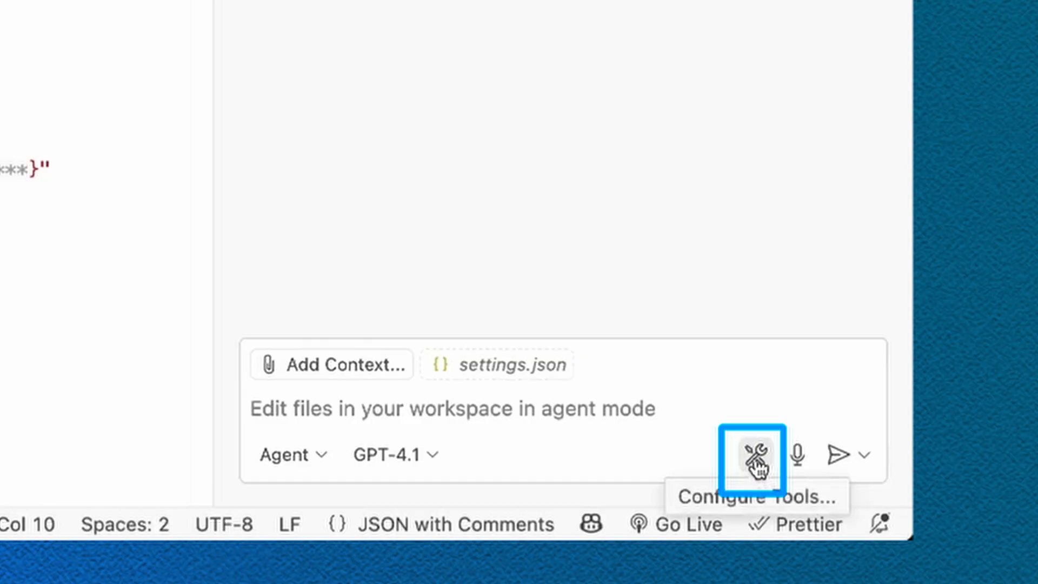
{"action": "left_click", "coordinate": [755, 454]}
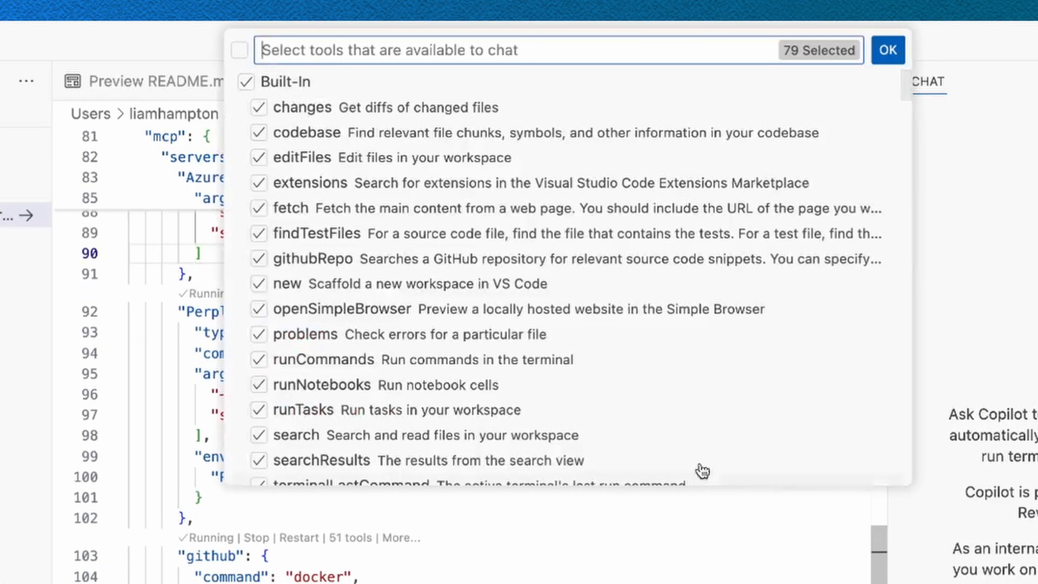
{"action": "scroll", "scroll_direction": "down", "scroll_amount": 3}
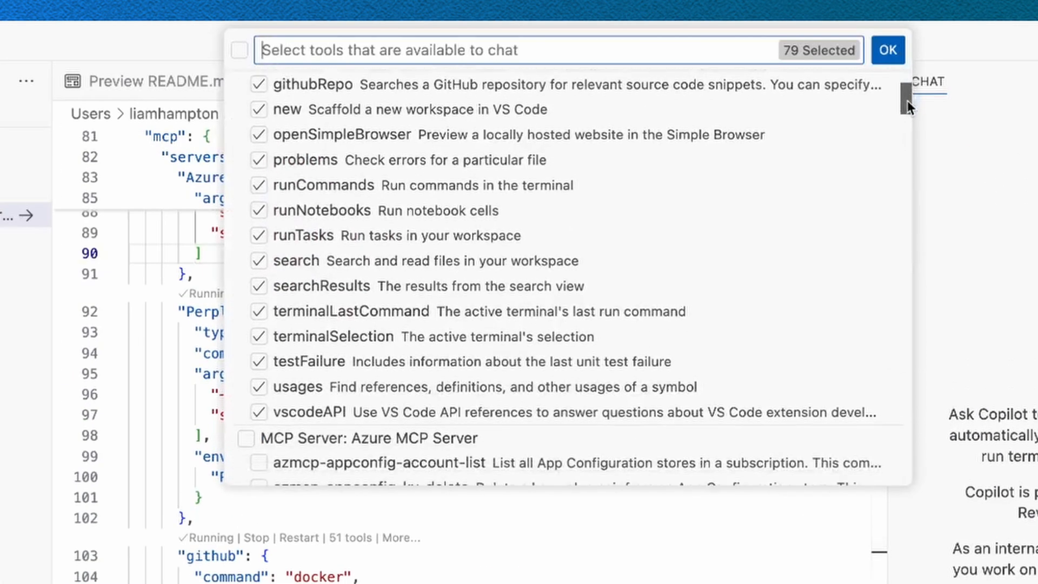
{"action": "scroll", "scroll_direction": "down", "scroll_amount": 3}
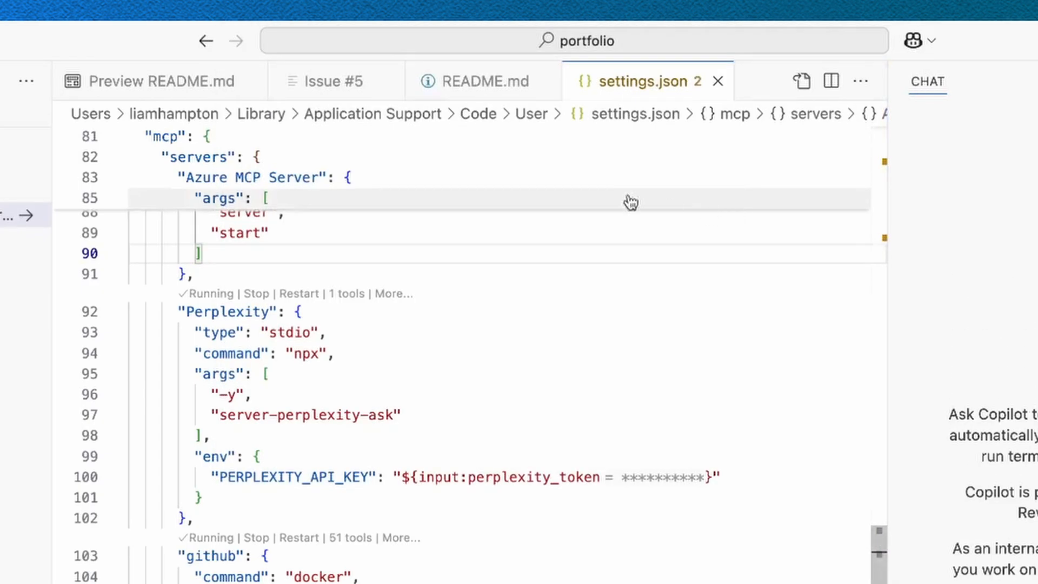
Step: Send 'lets work on issue 5' to the Copilot agent in chat
{"action": "left_click", "coordinate": [159, 81]}
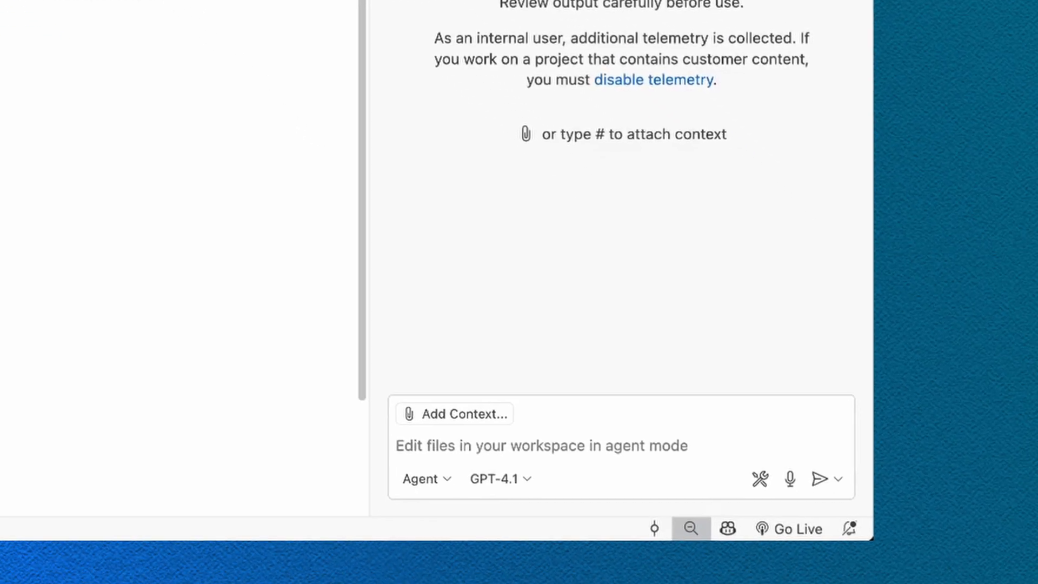
{"action": "mouse_move", "coordinate": [409, 204]}
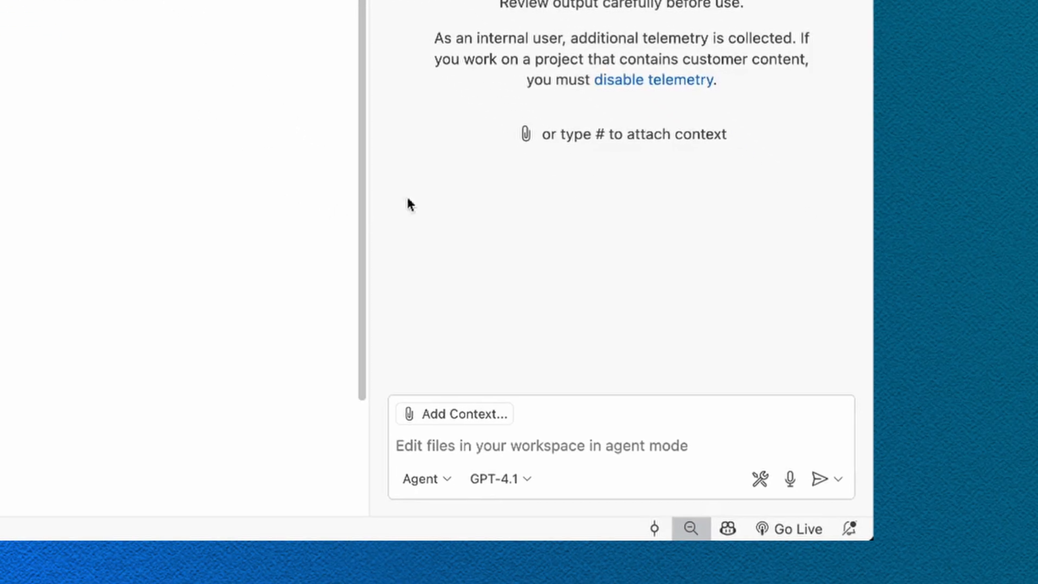
{"action": "type", "text": "lets work on is"}
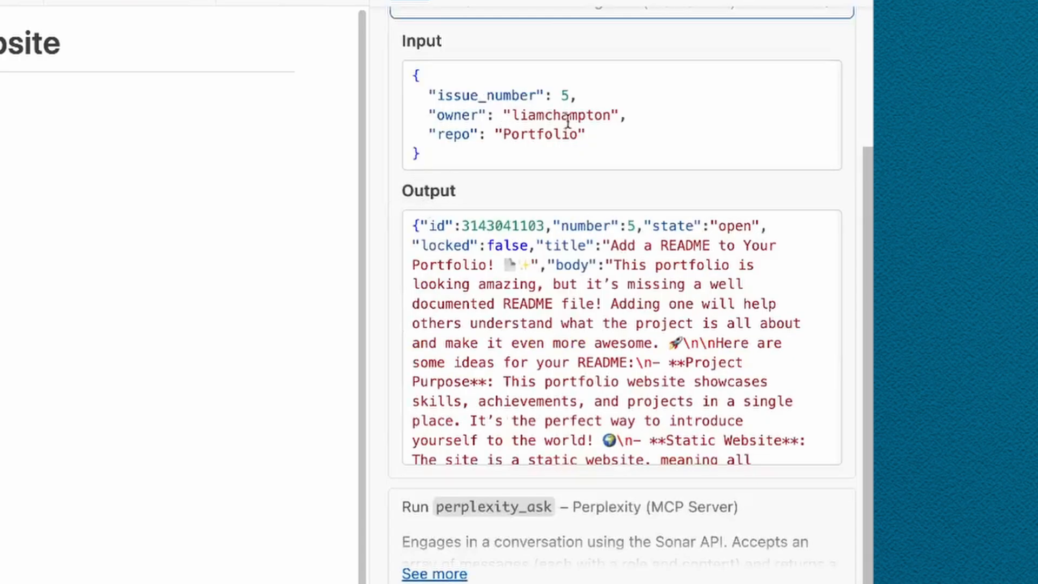
Step: Expand the perplexity_ask tool request and allow the Perplexity query to run
{"action": "scroll", "scroll_direction": "down", "scroll_amount": 3}
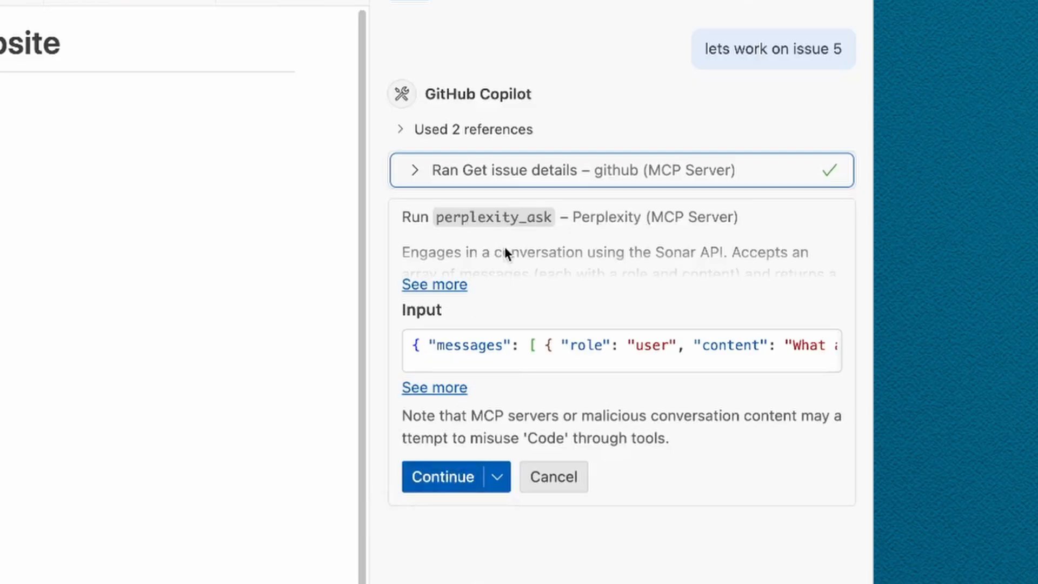
{"action": "mouse_move", "coordinate": [435, 285]}
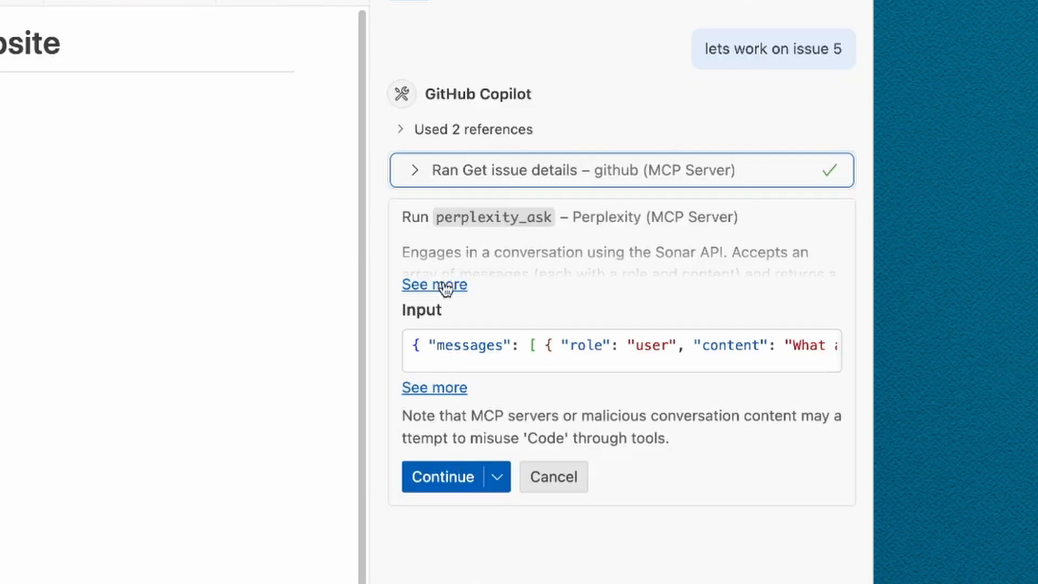
{"action": "left_click", "coordinate": [433, 284]}
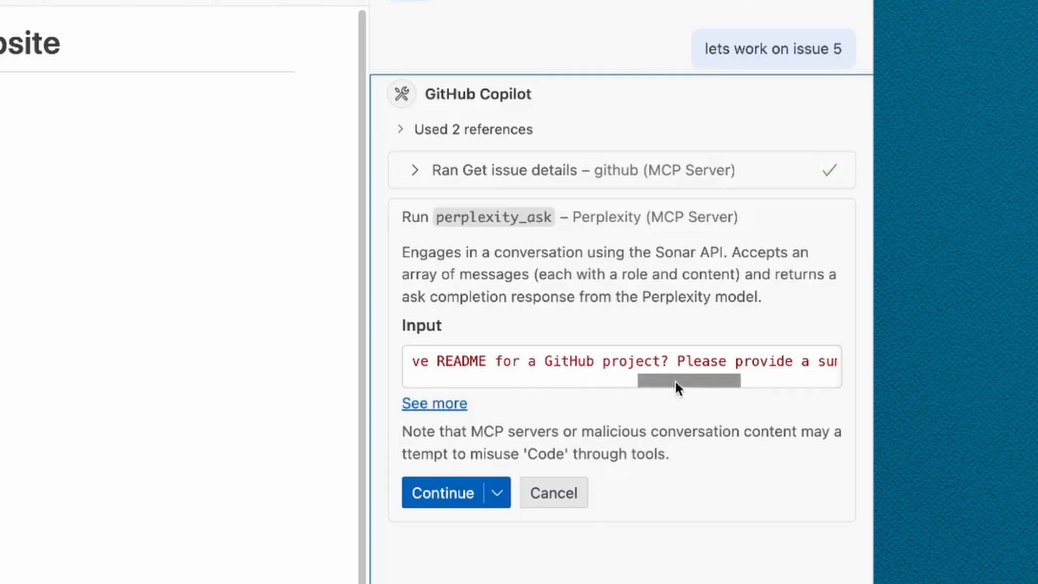
{"action": "left_click", "coordinate": [442, 493]}
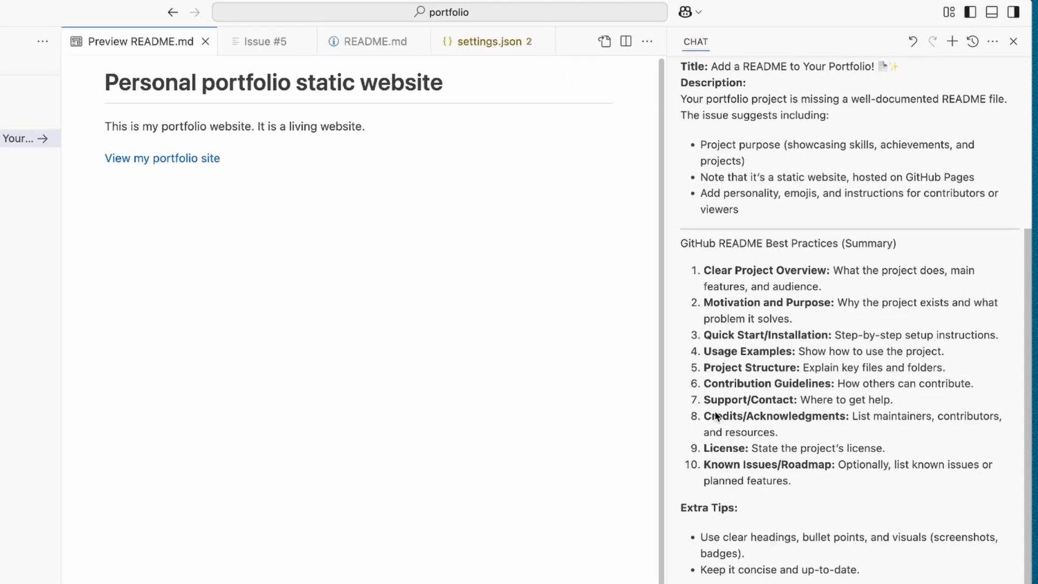
Step: Open Copilot's README.md diff (+50 −5) and scroll through the new content
{"action": "left_click", "coordinate": [377, 41]}
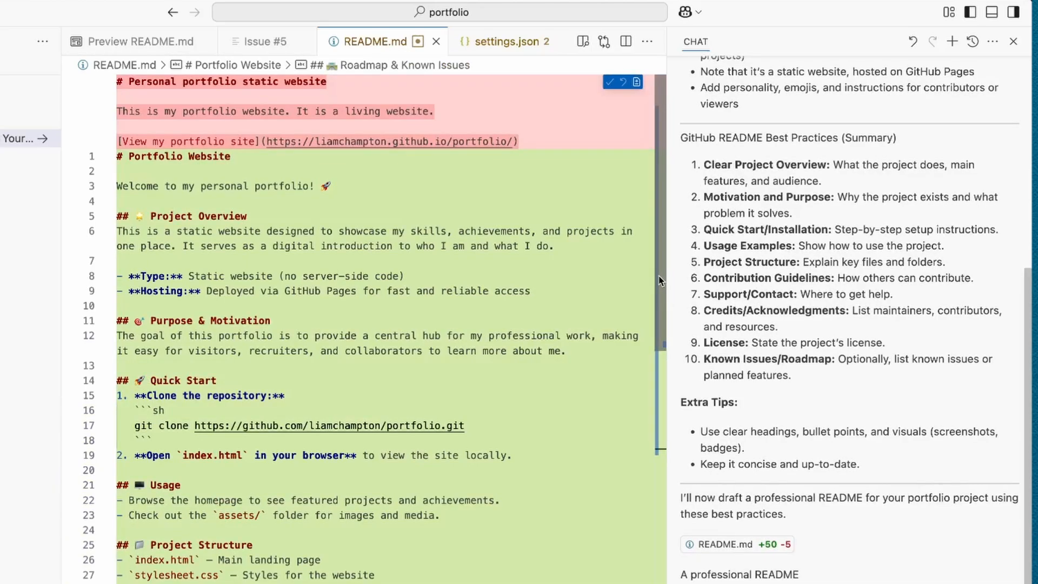
{"action": "scroll", "scroll_direction": "down", "scroll_amount": 3}
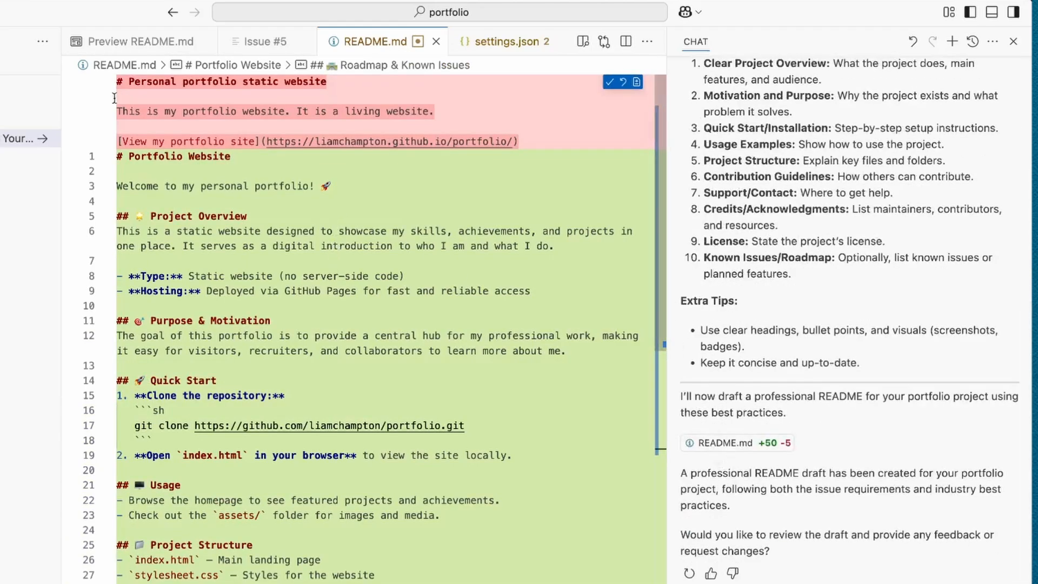
Step: Preview the rendered README, scrolling down through Contributing, Support, Credits and License
{"action": "left_click", "coordinate": [141, 41]}
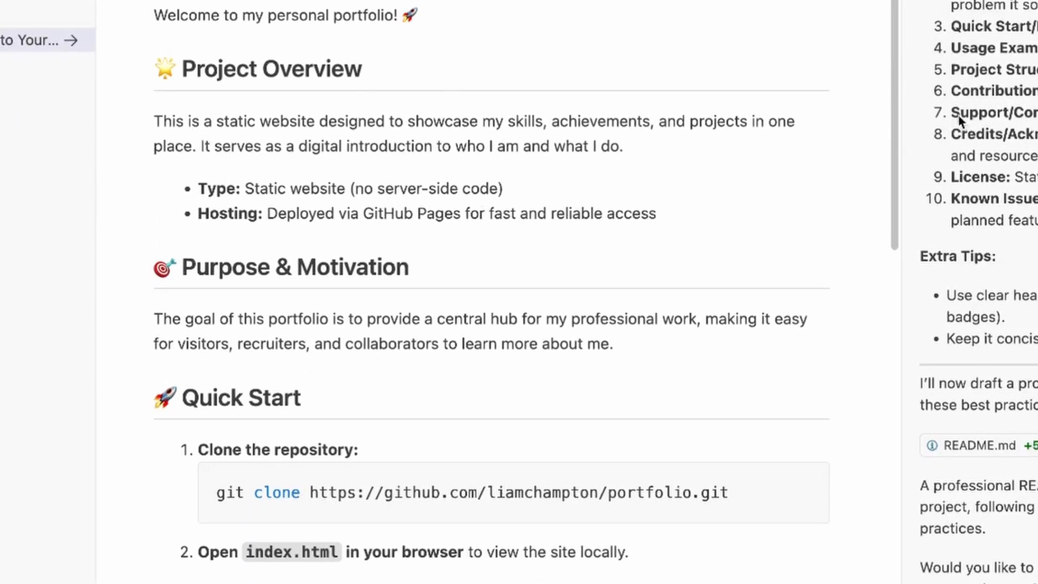
{"action": "scroll", "scroll_direction": "down", "scroll_amount": 3}
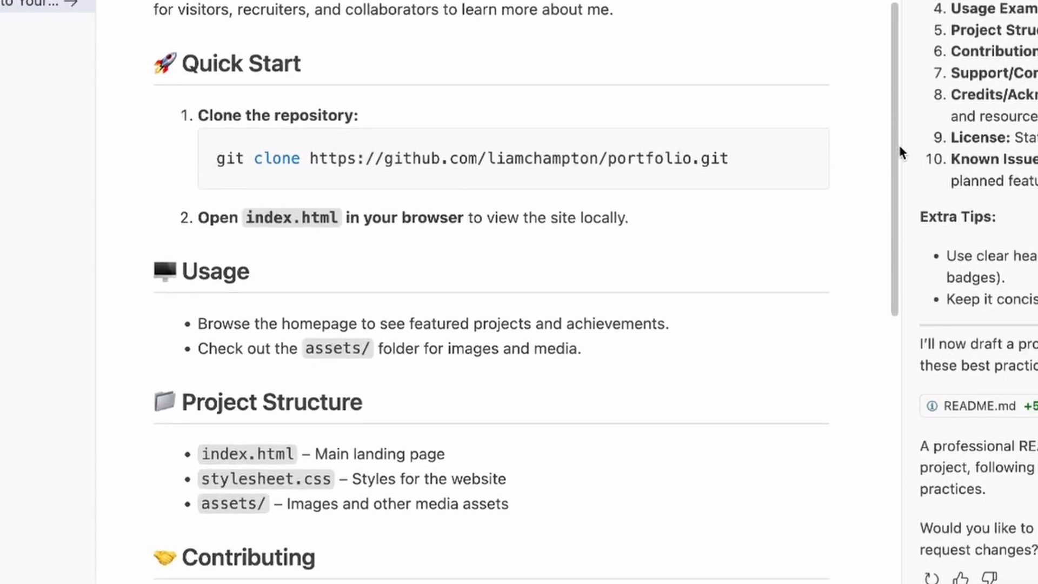
{"action": "scroll", "scroll_direction": "down", "scroll_amount": 3}
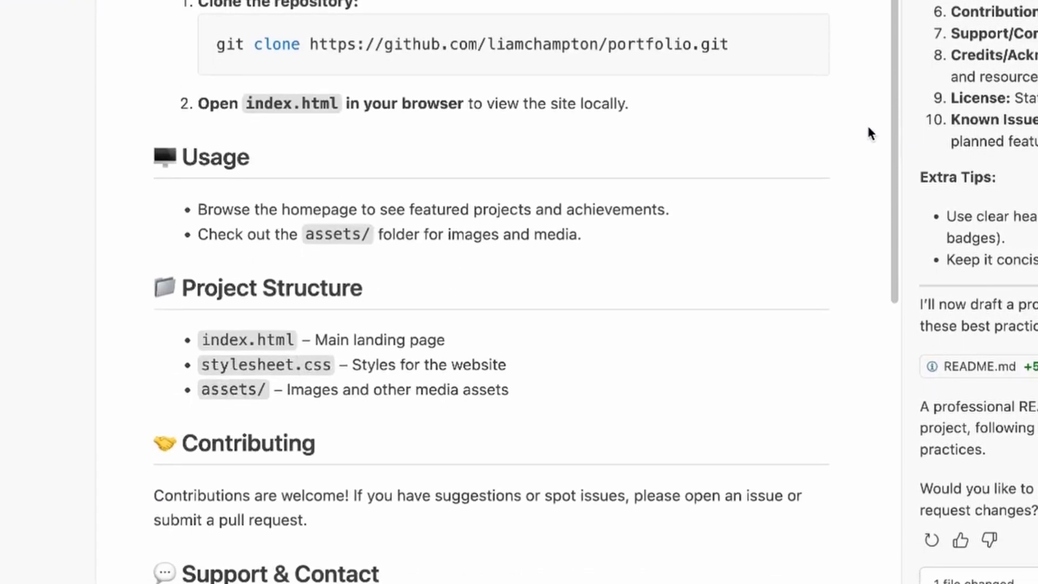
{"action": "scroll", "scroll_direction": "down", "scroll_amount": 3}
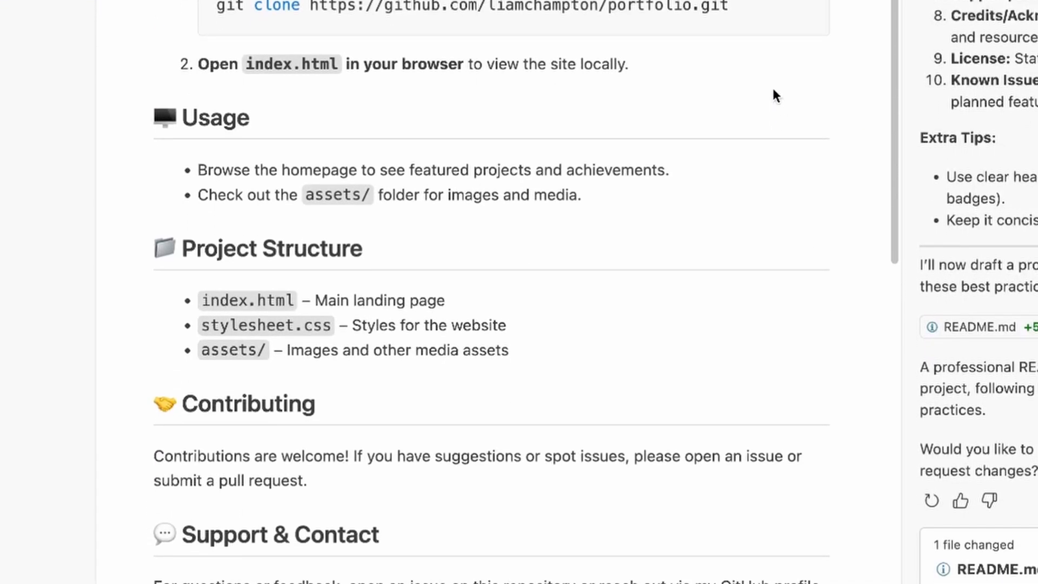
{"action": "scroll", "scroll_direction": "down", "scroll_amount": 3}
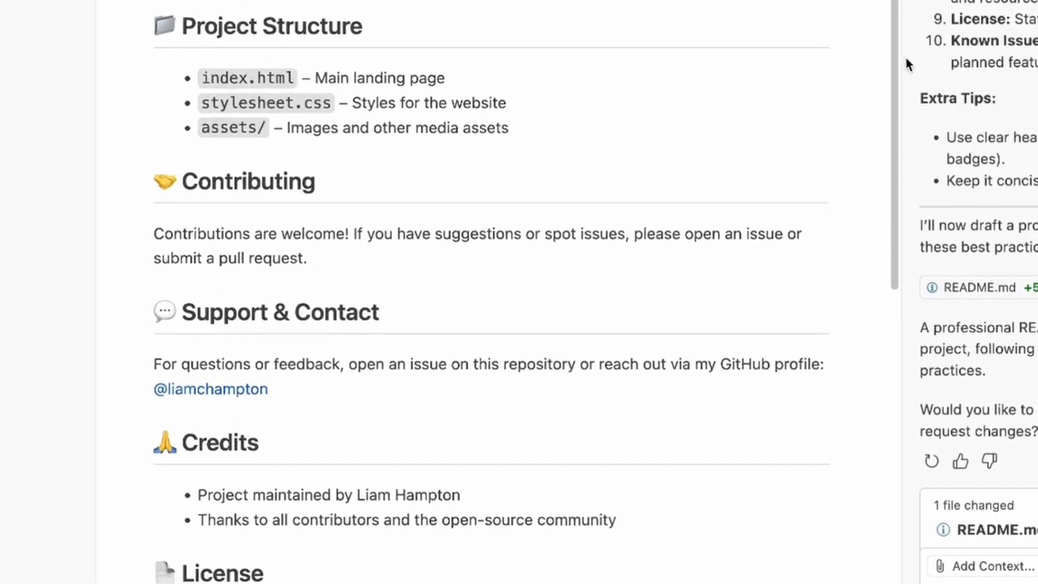
{"action": "scroll", "scroll_direction": "down", "scroll_amount": 3}
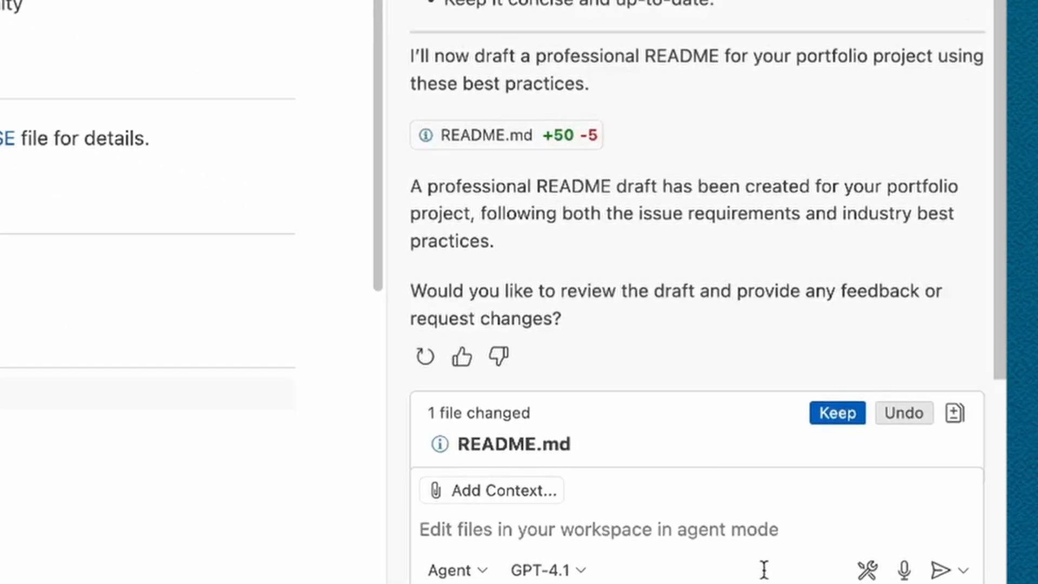
Step: Keep the README.md changes from the '1 file changed' box in Copilot Chat
{"action": "left_click", "coordinate": [837, 413]}
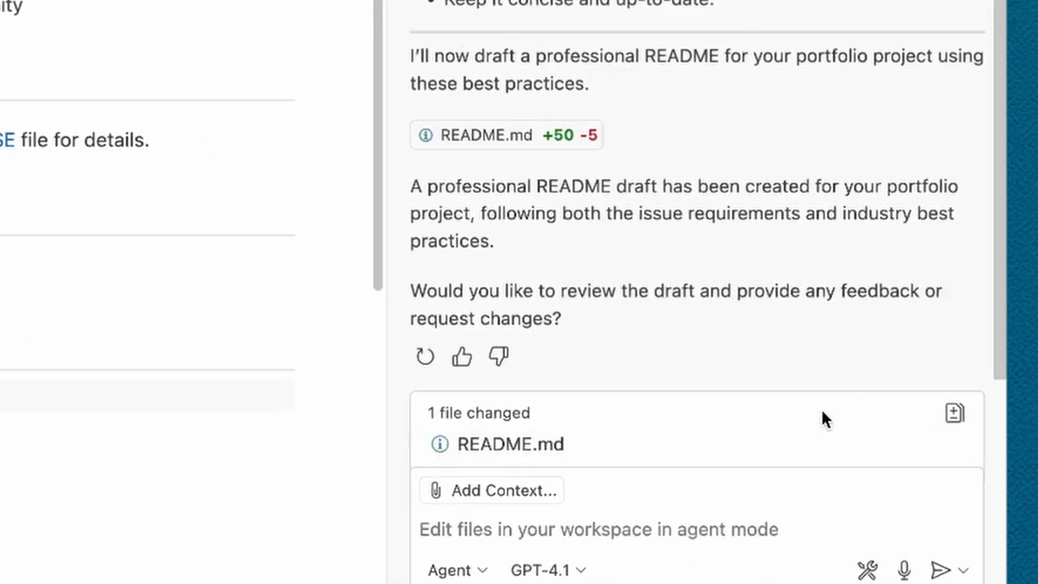